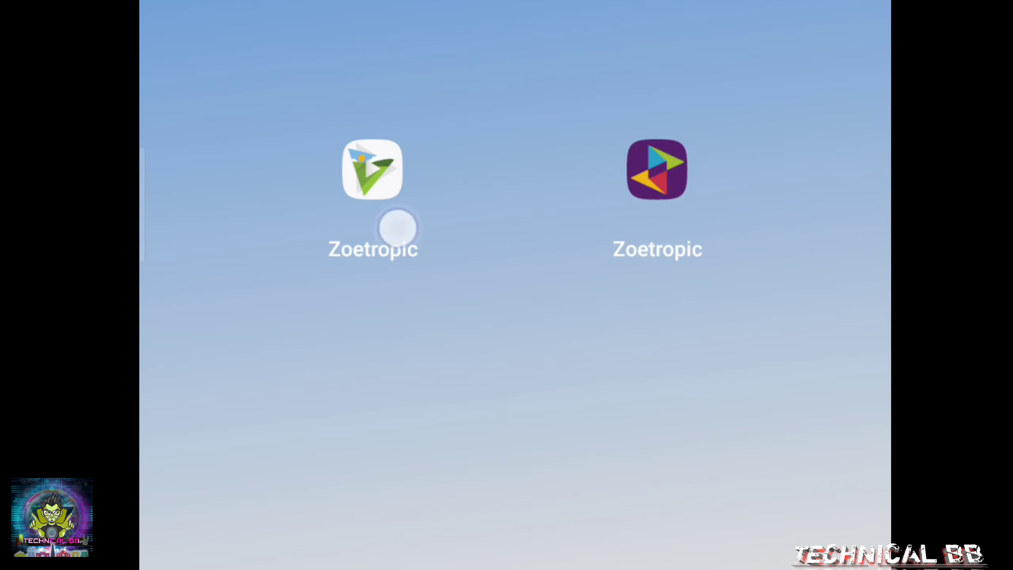
Launch Zoetropic from the home screen with the lion photo loaded in the editor.
left_click_drag(372, 169, 323, 136)
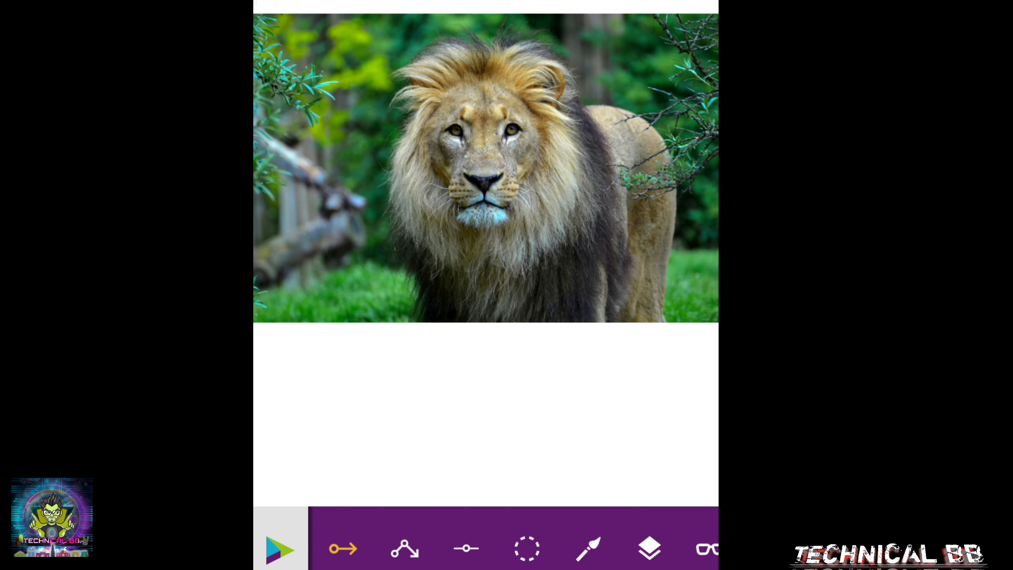
Draw motion arrows around the lion's mane pointing outward and downward.
left_click(585, 550)
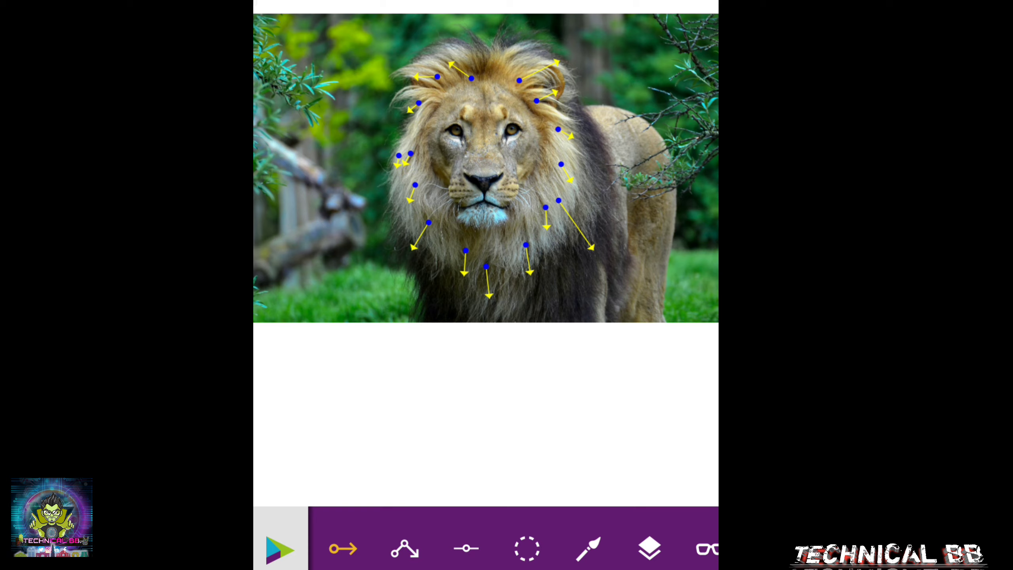
Switch to the mask brush and paint red over the lion's face to keep it still.
left_click(279, 550)
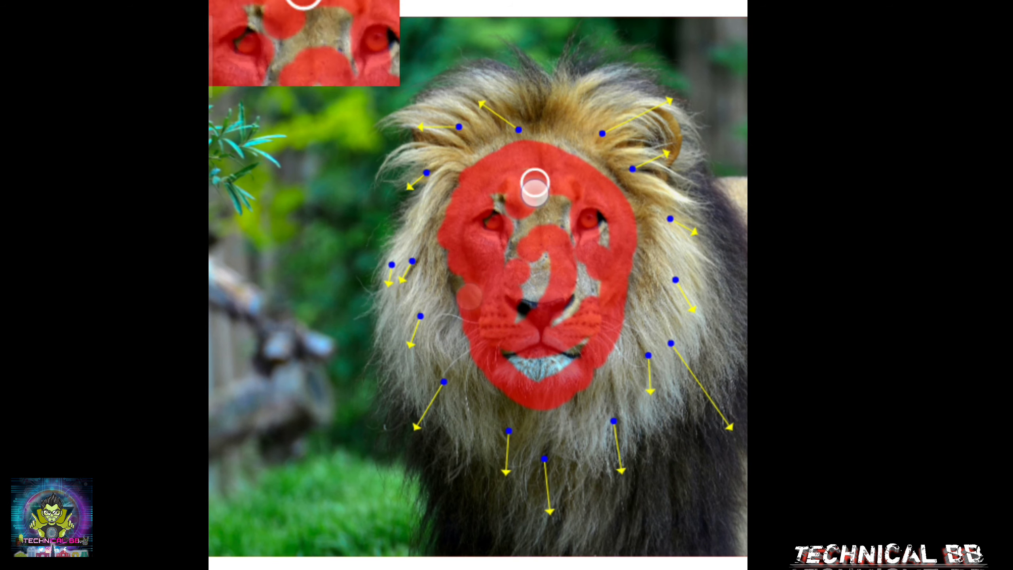
Finish masking the lion's face, reaching save settings at 5.5 s, 1x, 1280x848.
left_click_drag(535, 186, 332, 262)
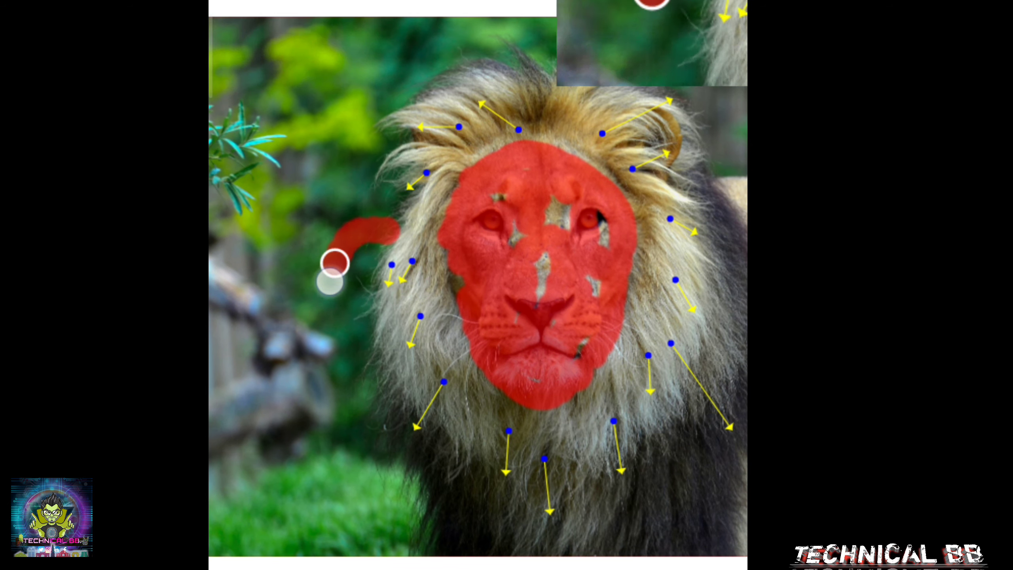
left_click_drag(332, 268, 648, 51)
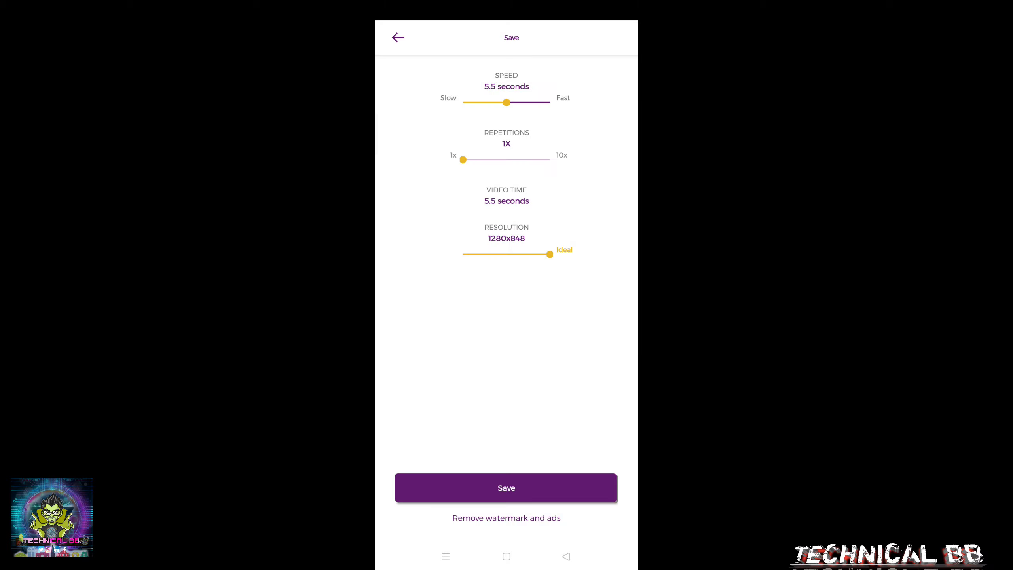
Export the lion animation as a video and play back the watermarked result twice.
left_click(507, 487)
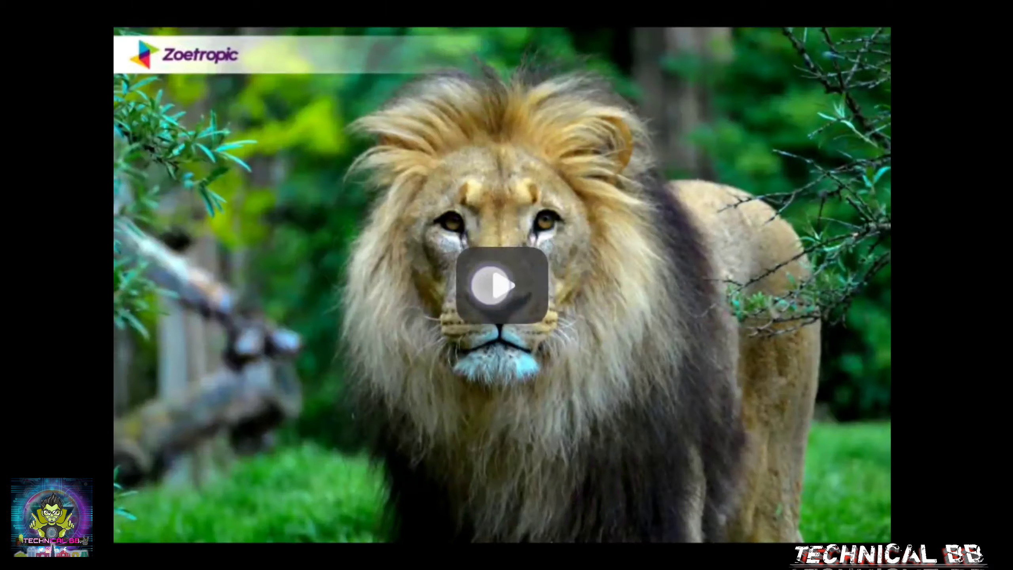
left_click(501, 290)
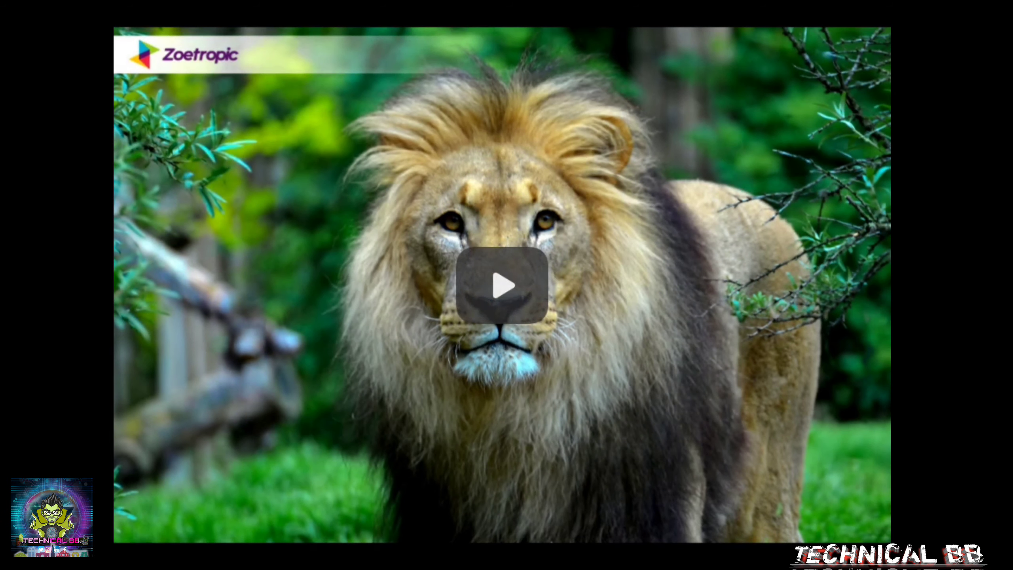
left_click(505, 287)
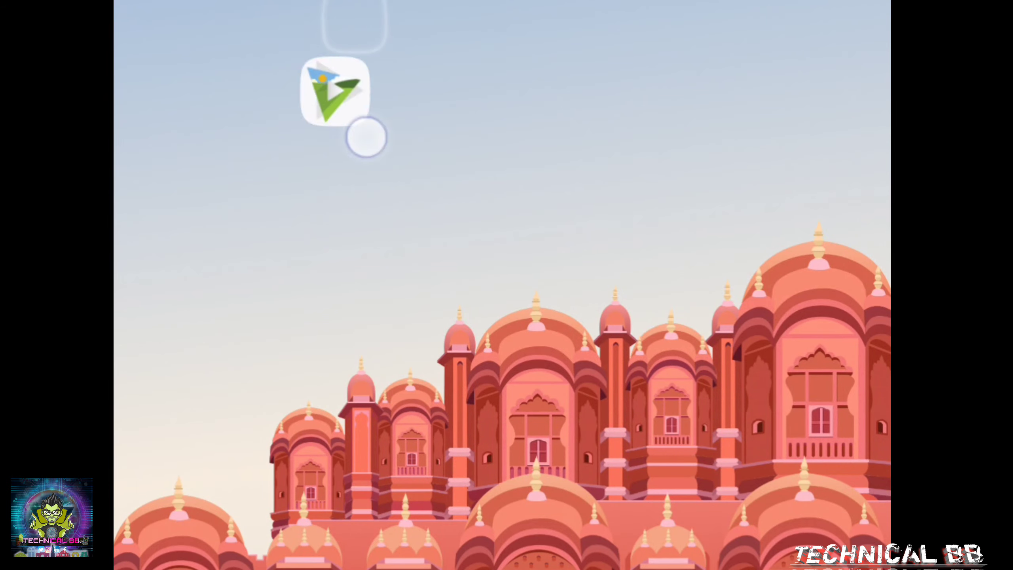
In the modded Zoetropic, save the lion animation choosing MP4 as the file type.
left_click(333, 91)
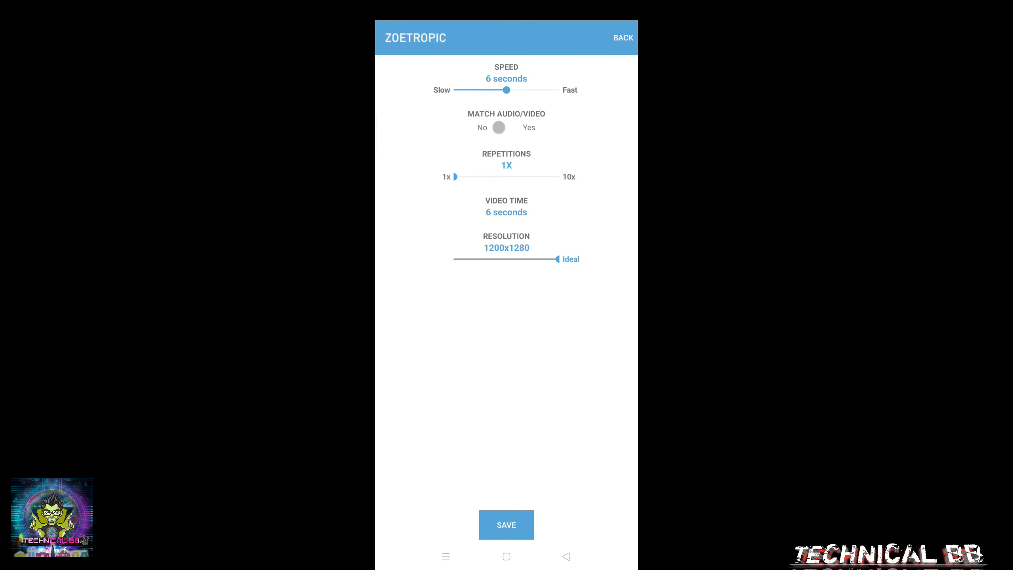
left_click(506, 524)
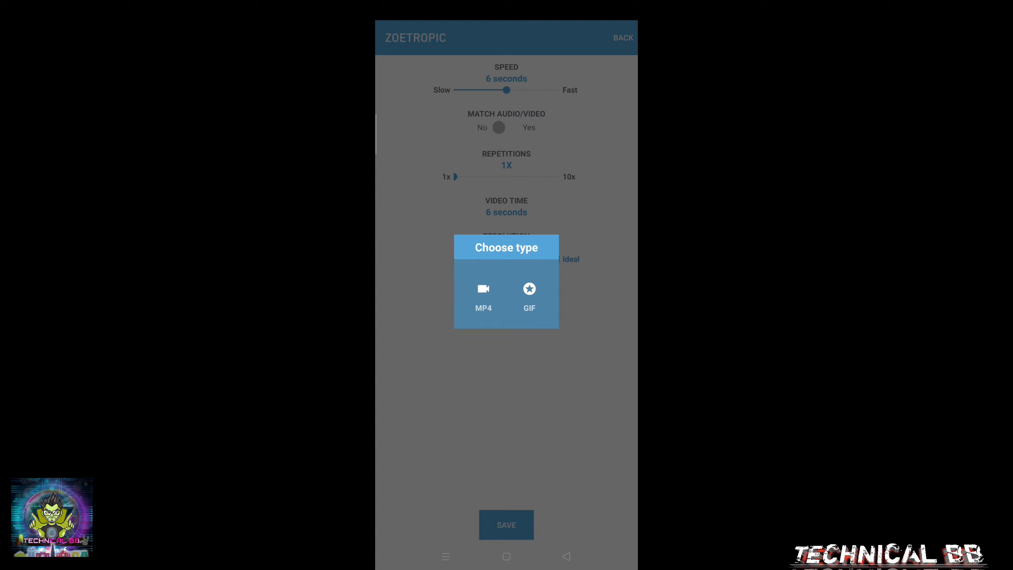
left_click(483, 295)
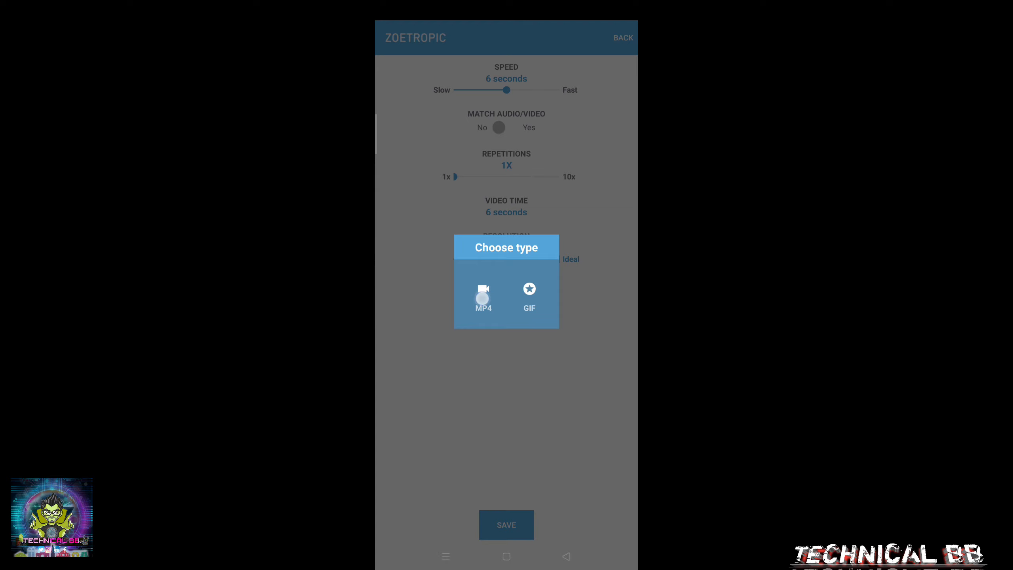